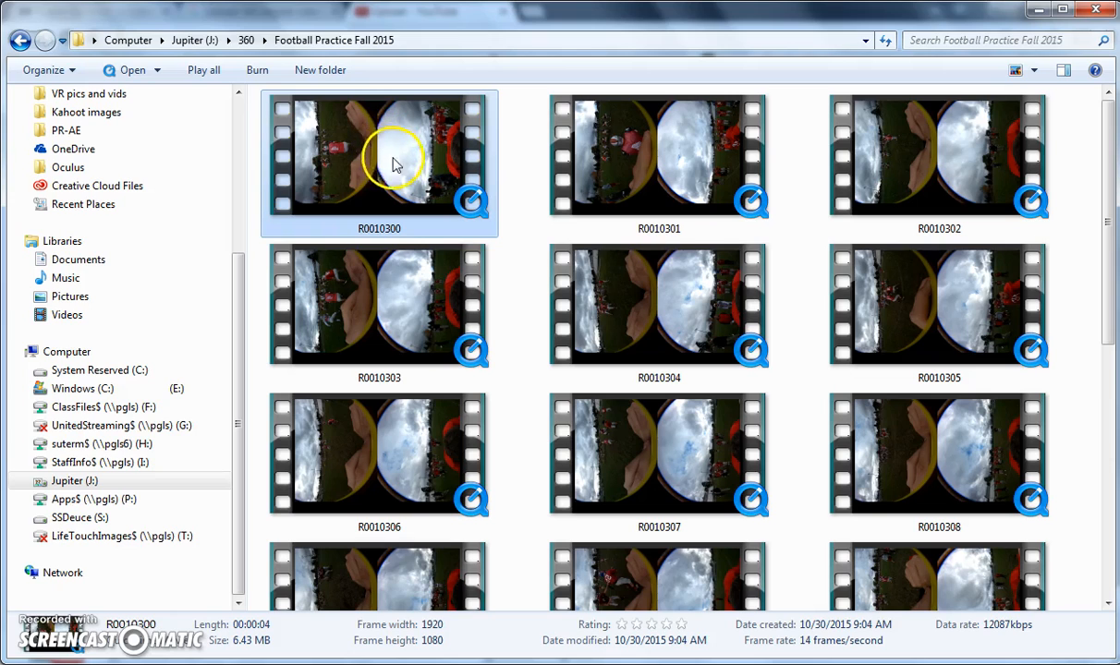
mouse_move(169, 140)
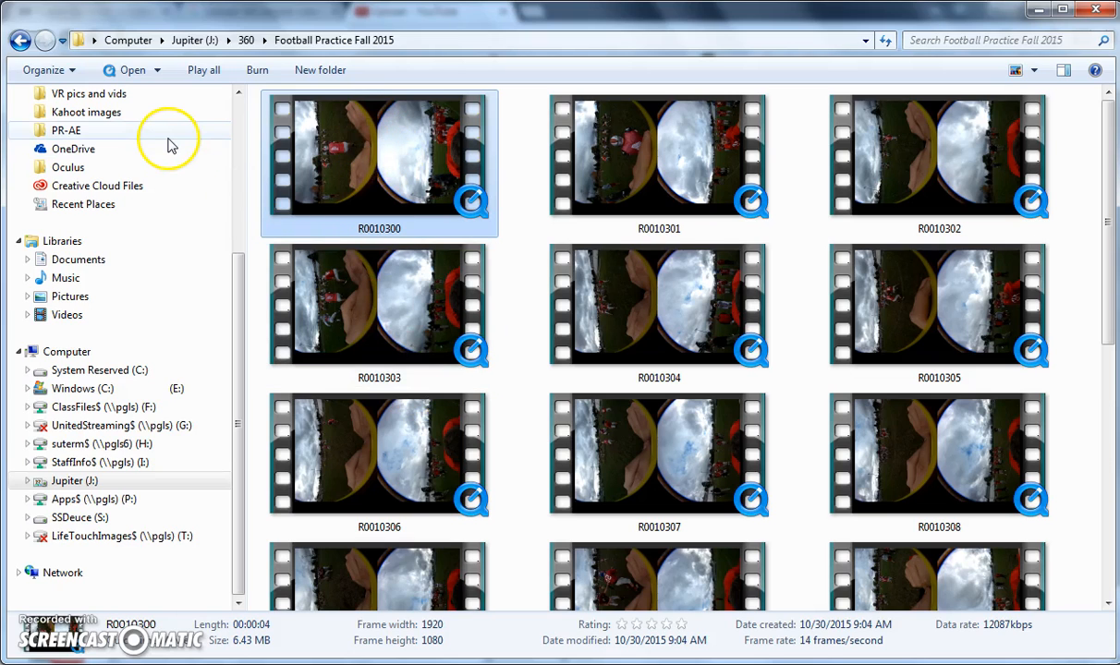
Preview the raw clip R0010300 and load it into RICOH THETA's Convert Video dialog
double_click(379, 162)
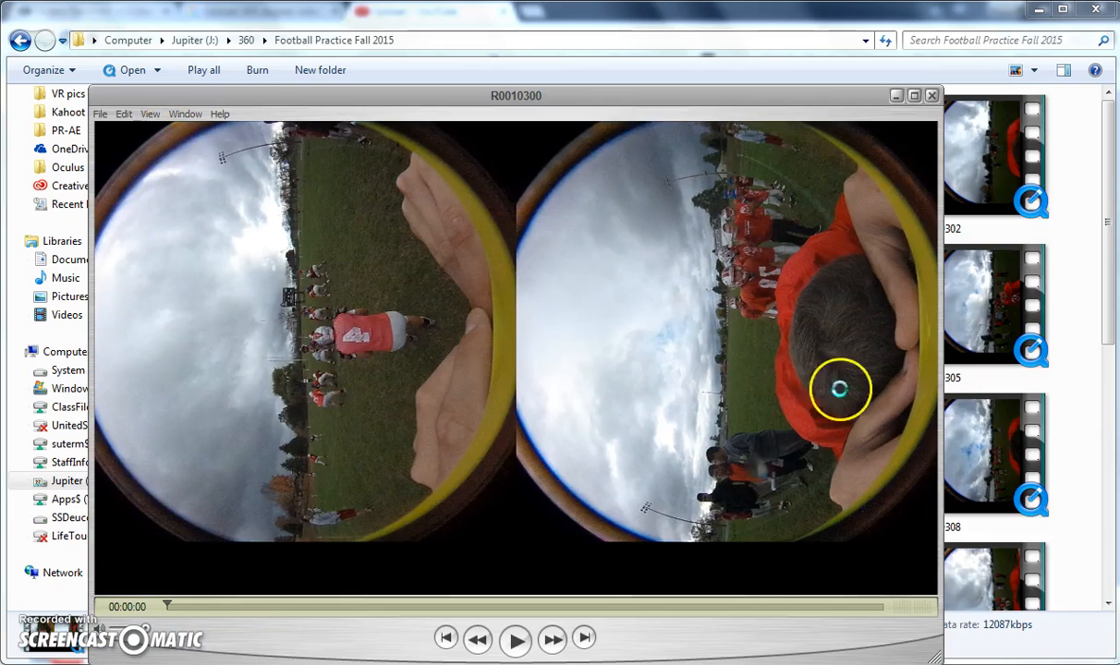
mouse_move(892, 23)
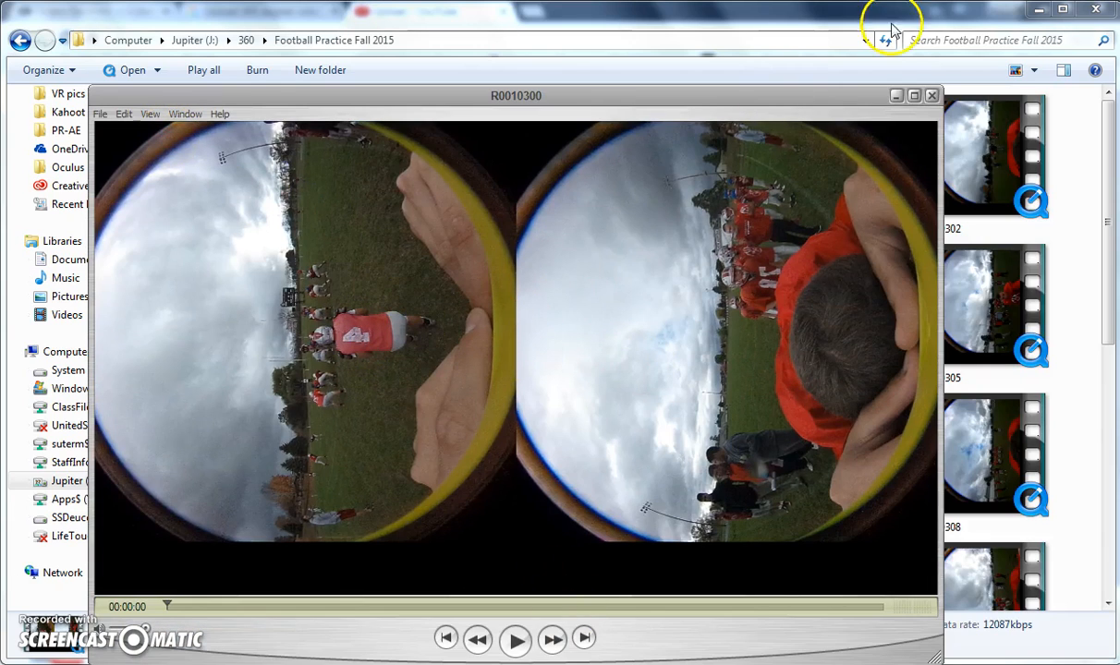
click(929, 95)
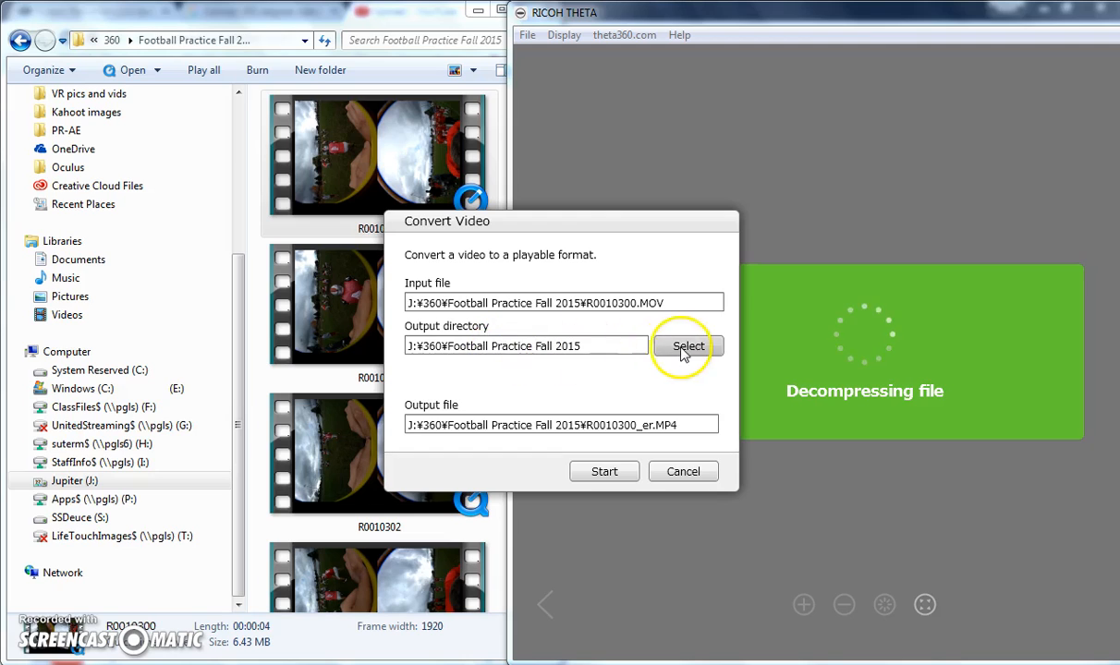
Confirm the output folder and start converting R0010300.MOV to R0010300_er.MP4
click(603, 471)
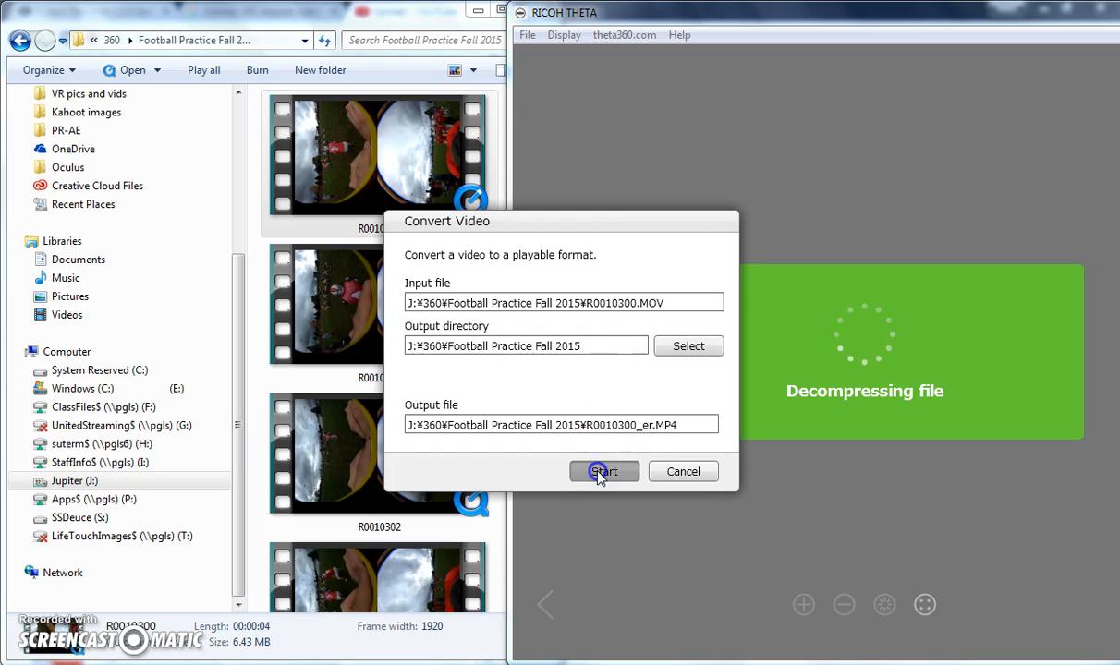
click(603, 471)
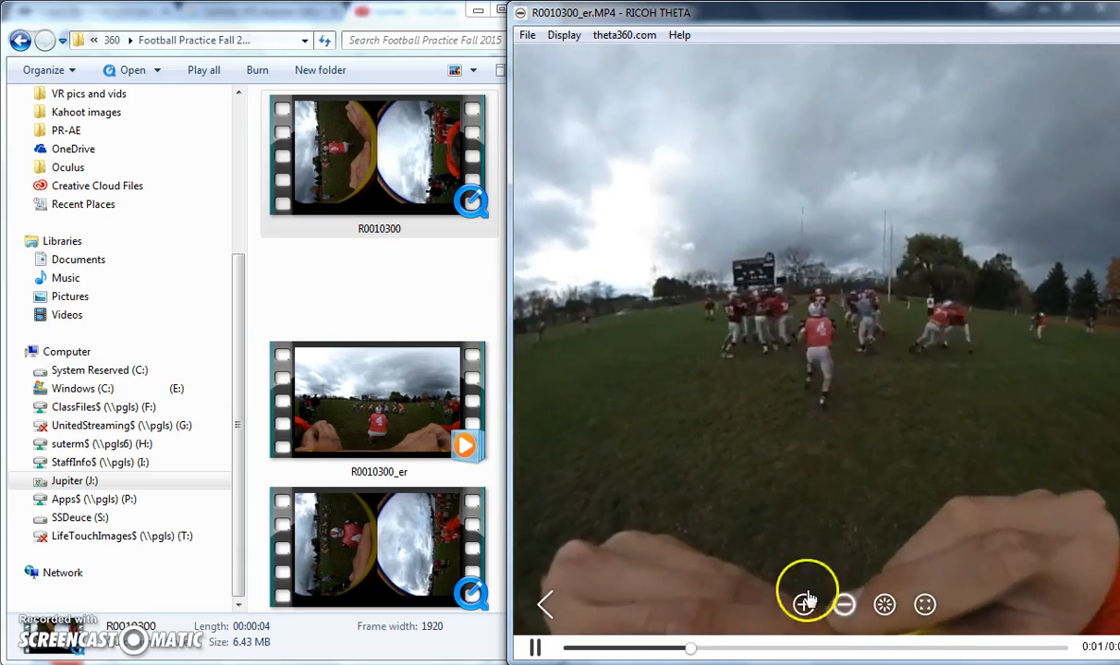
Zoom into the flattened 360 playback of R0010300_er.MP4, then close the viewer
click(803, 603)
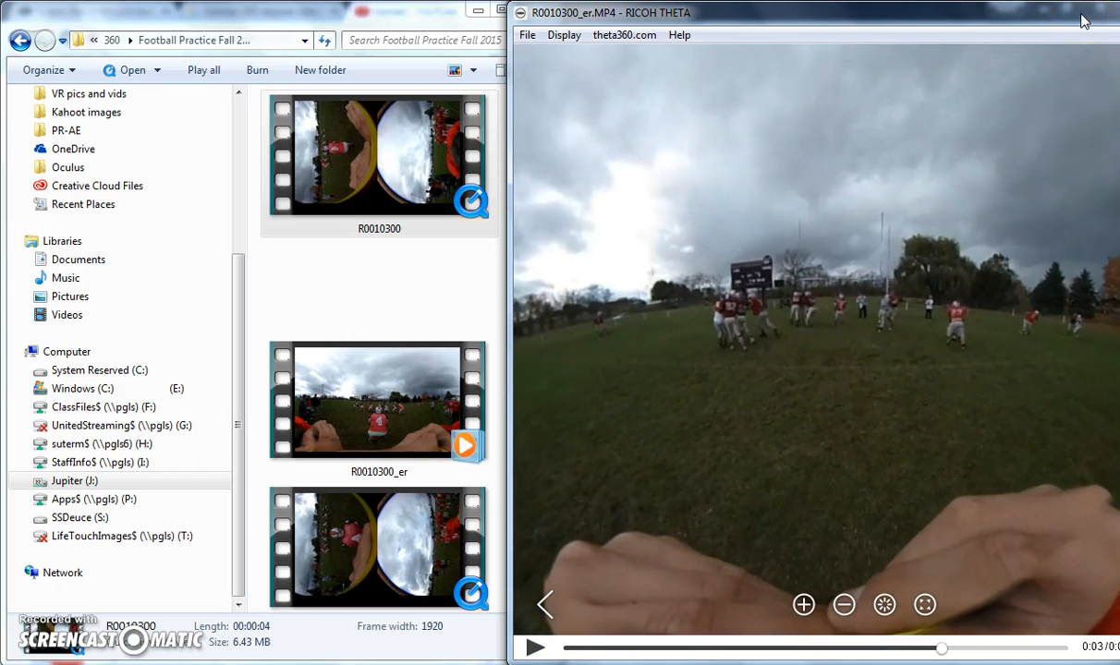
mouse_move(487, 18)
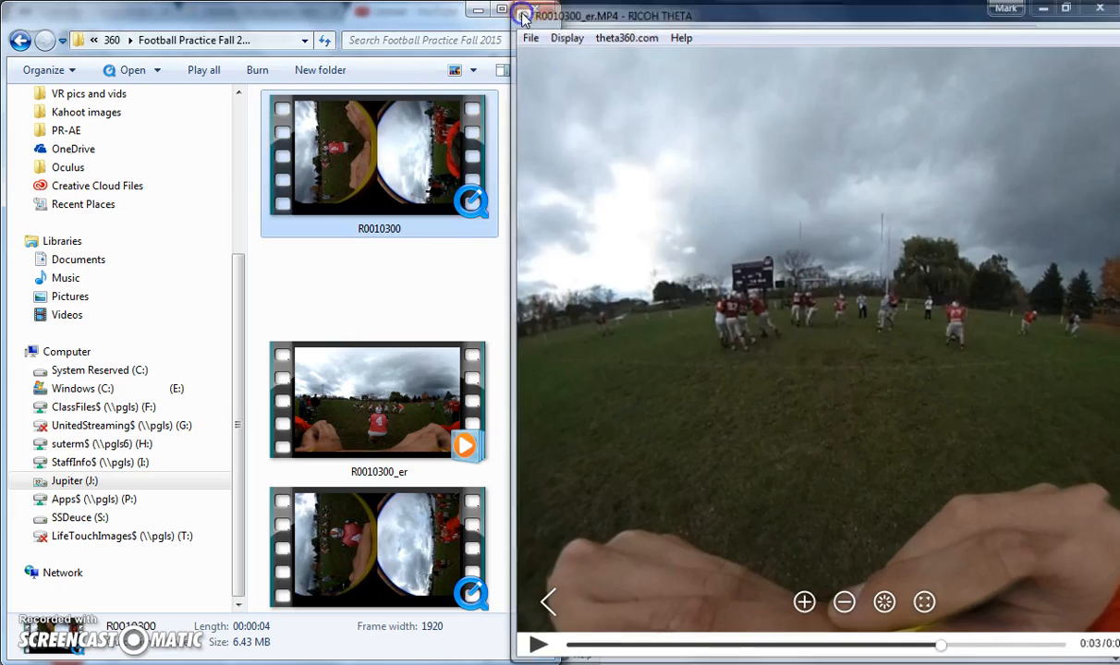
click(524, 16)
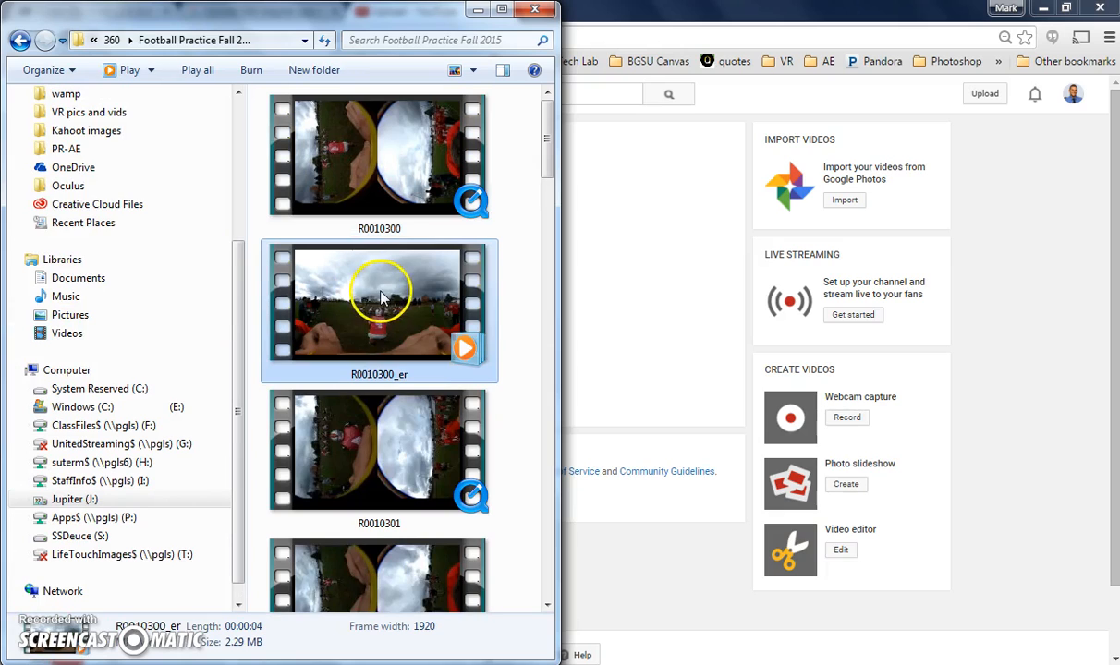
mouse_move(411, 325)
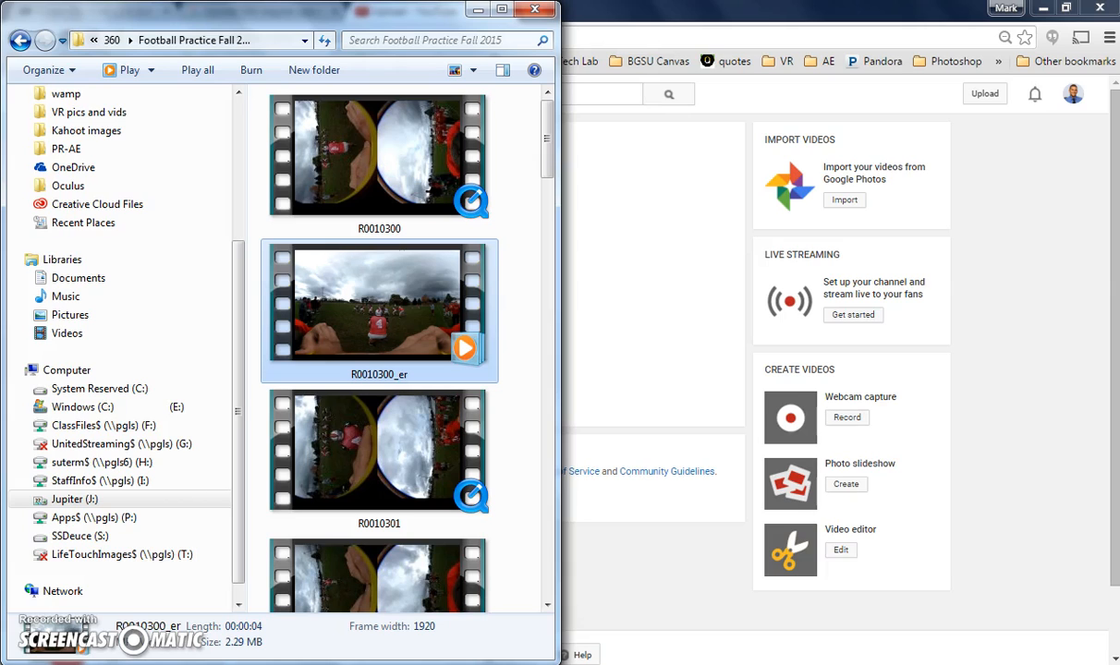
Bring the Chrome window with the YouTube upload page to the front
click(254, 10)
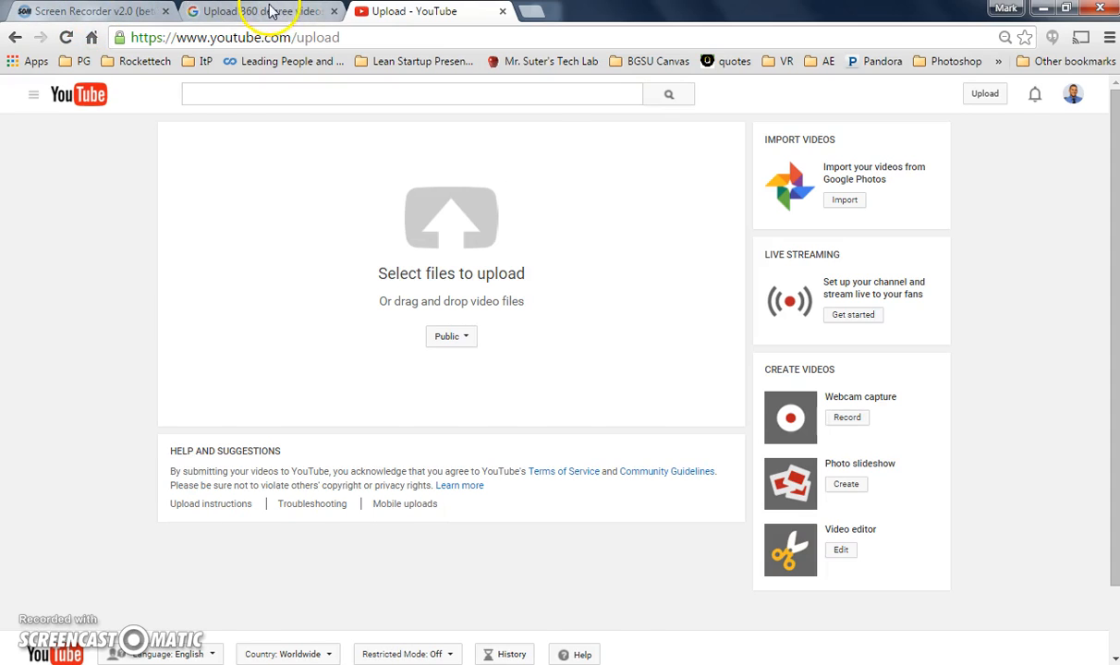
Read through the YouTube Help article 'Upload 360 degree videos'
click(268, 12)
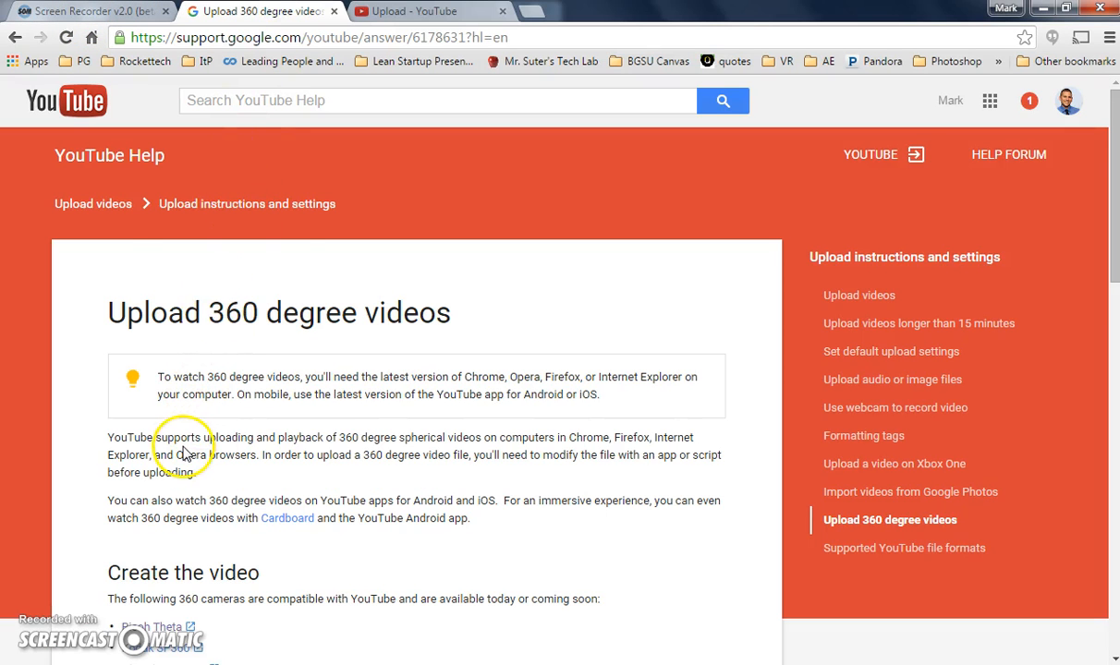
scroll(down, 3)
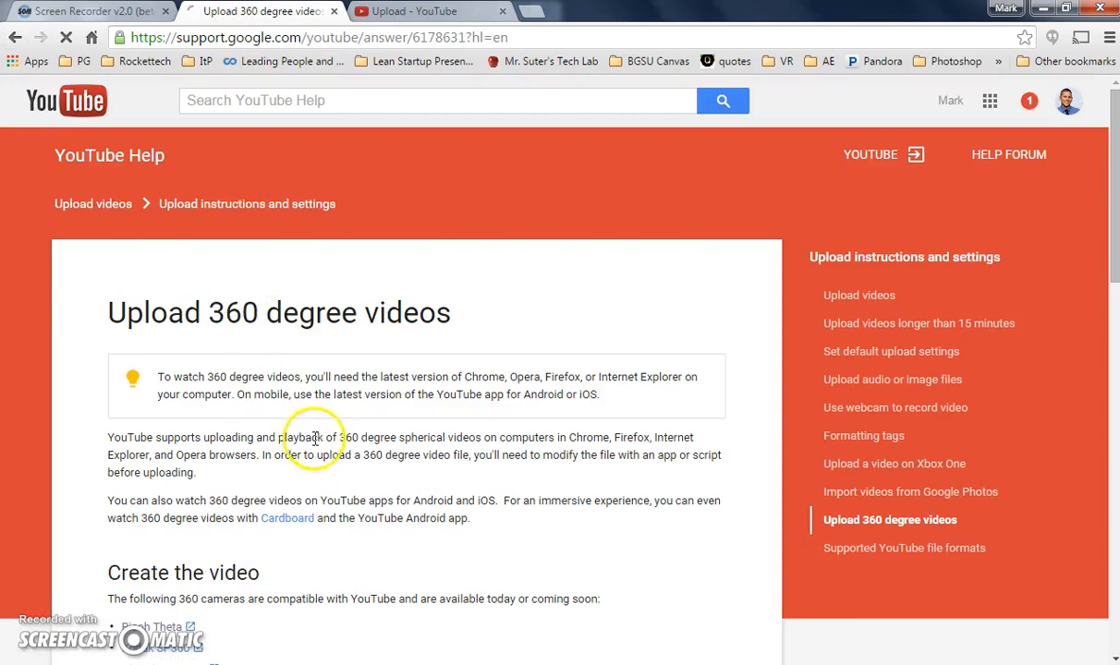
scroll(down, 3)
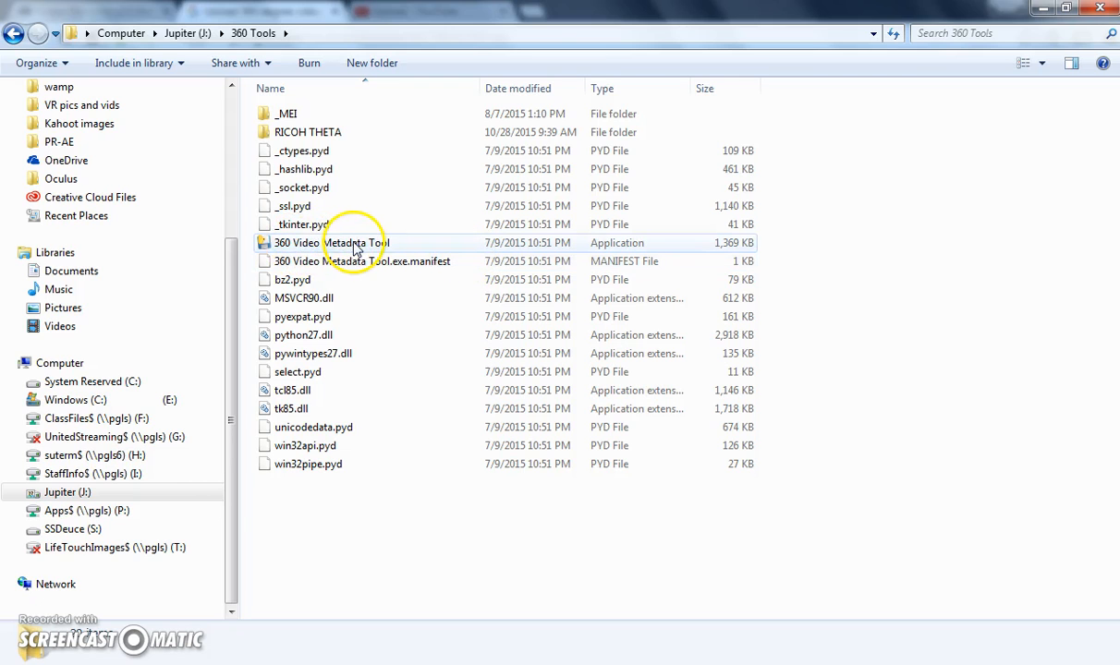
Launch the 360 Video Metadata Tool from the J:\360 Tools folder
double_click(337, 242)
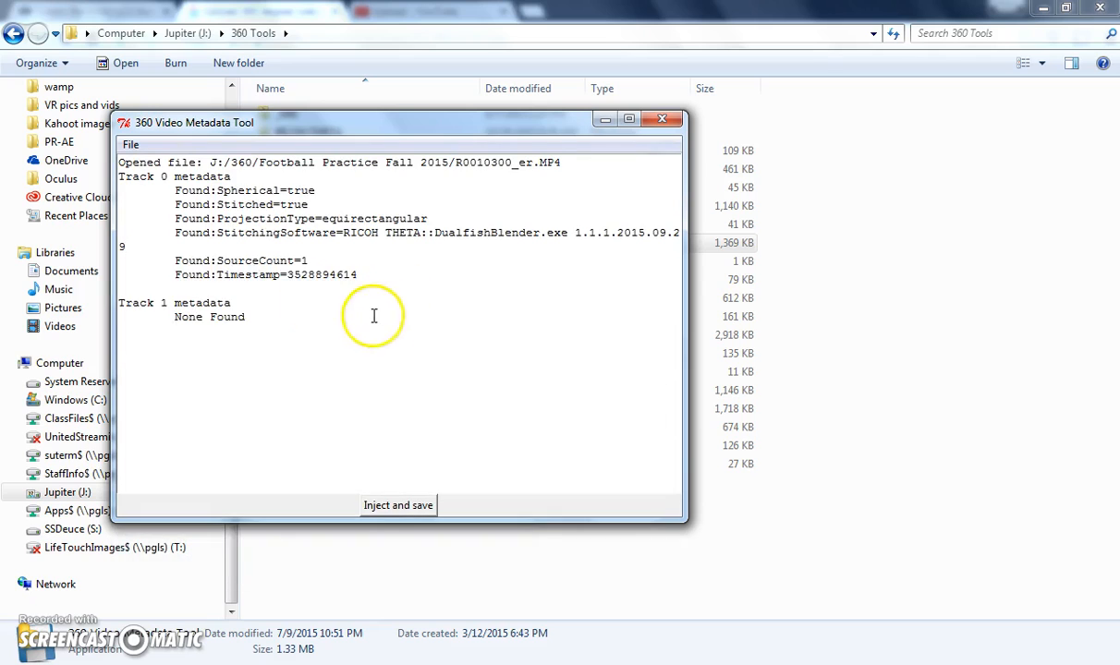
mouse_move(153, 190)
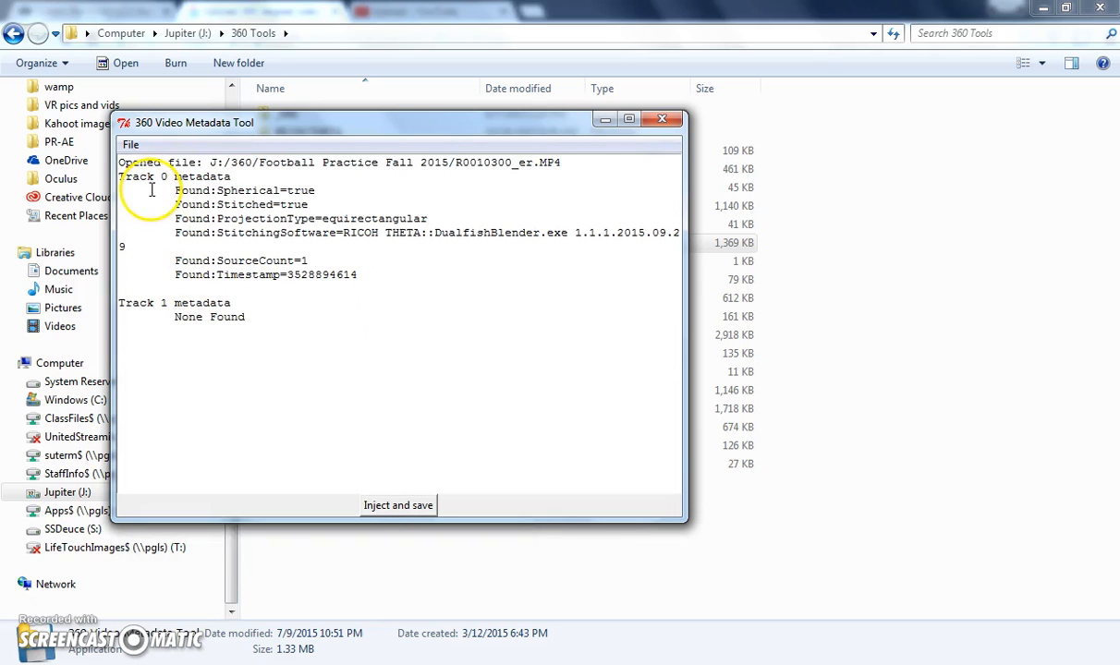
mouse_move(364, 505)
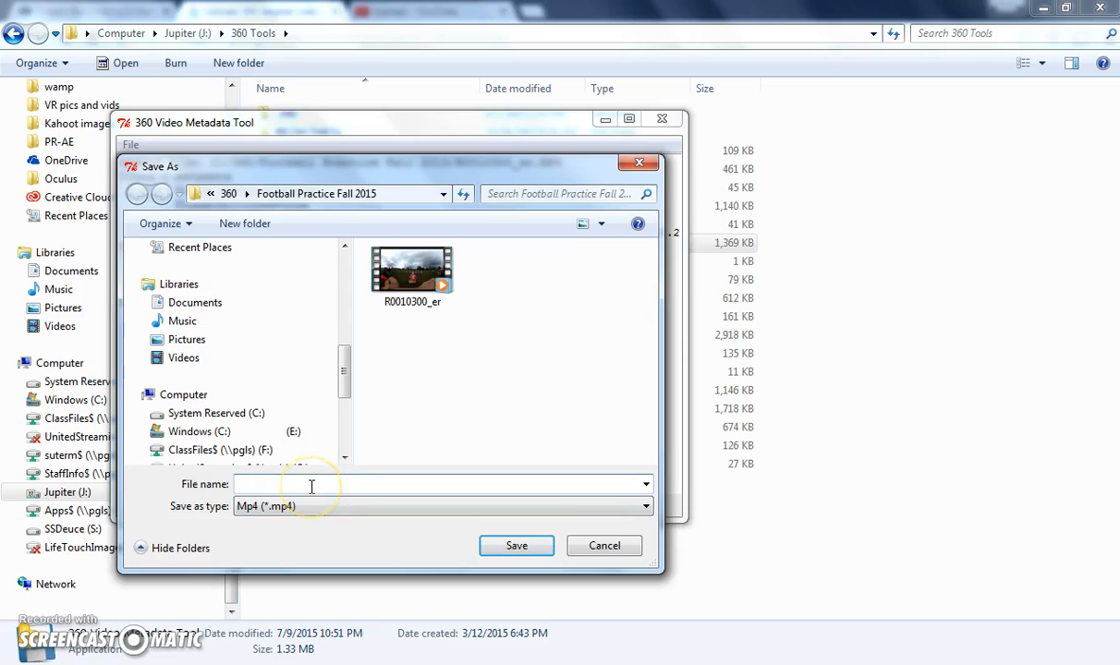
Save the injected video as FootballPractice_YoutubeReady.mp4, dismiss the notice and close the tool
text(FootballPractice_YoutubeReady)
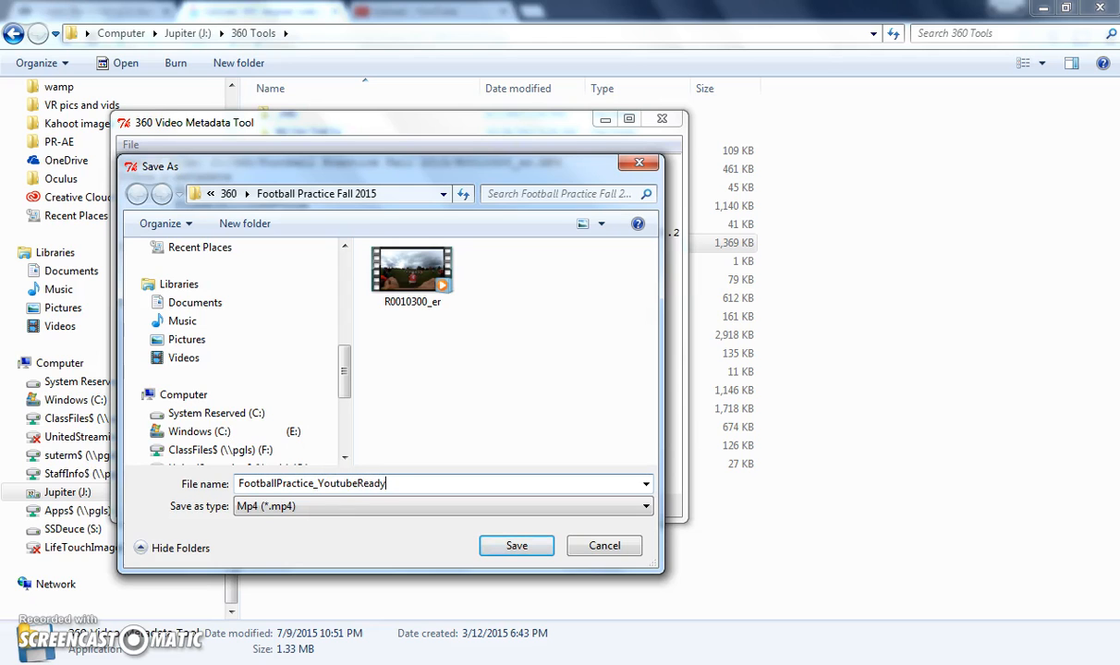
click(514, 545)
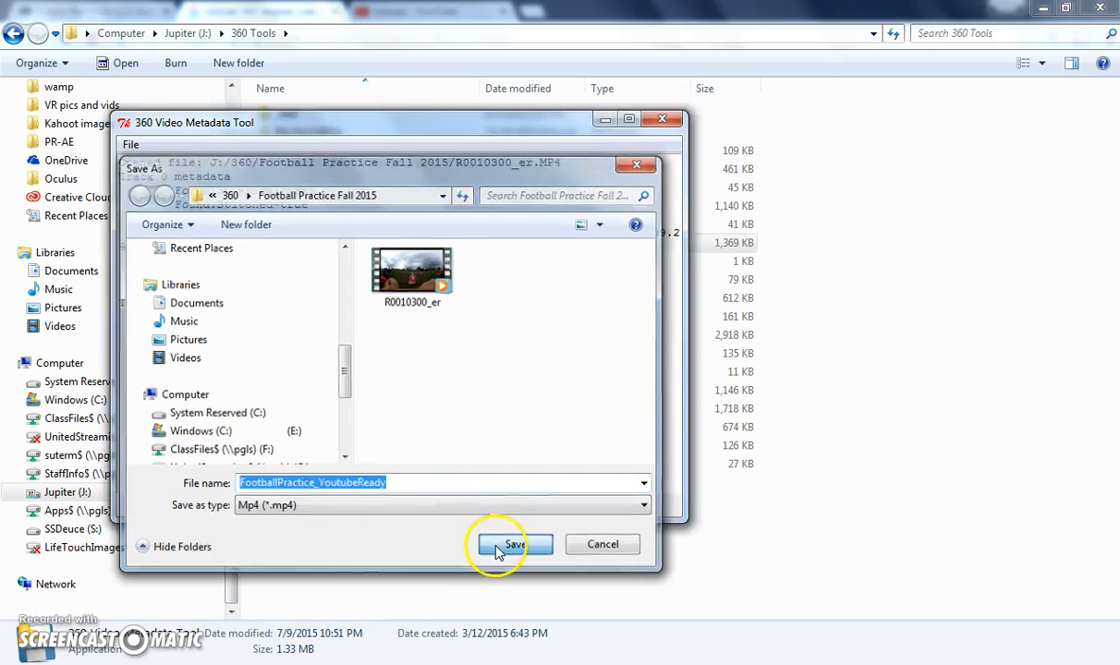
click(512, 545)
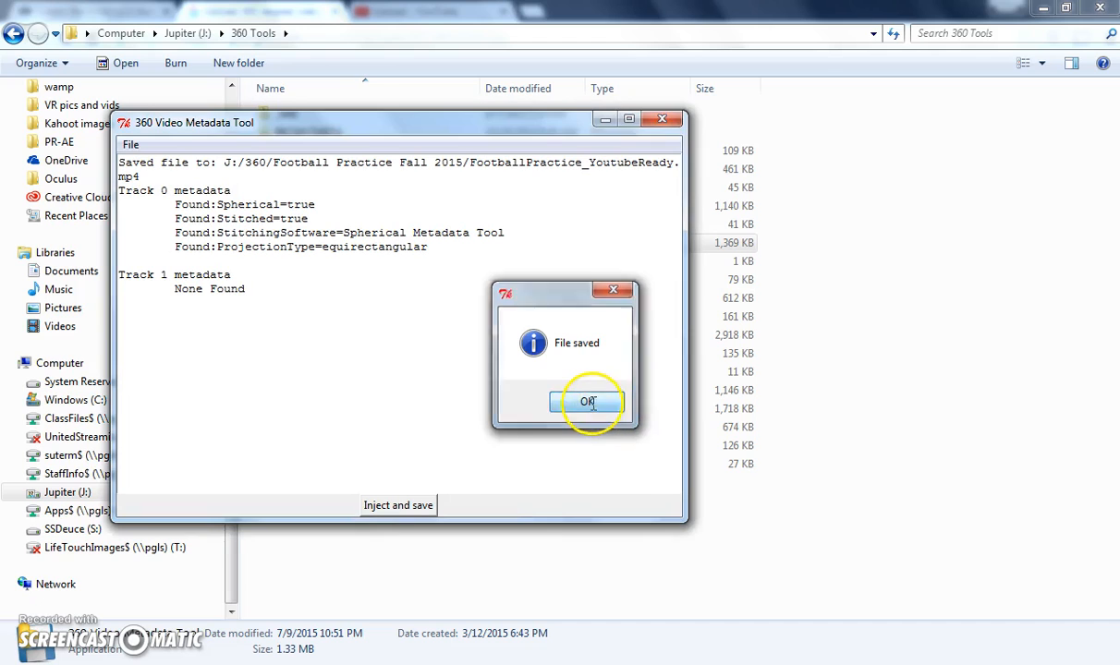
click(589, 402)
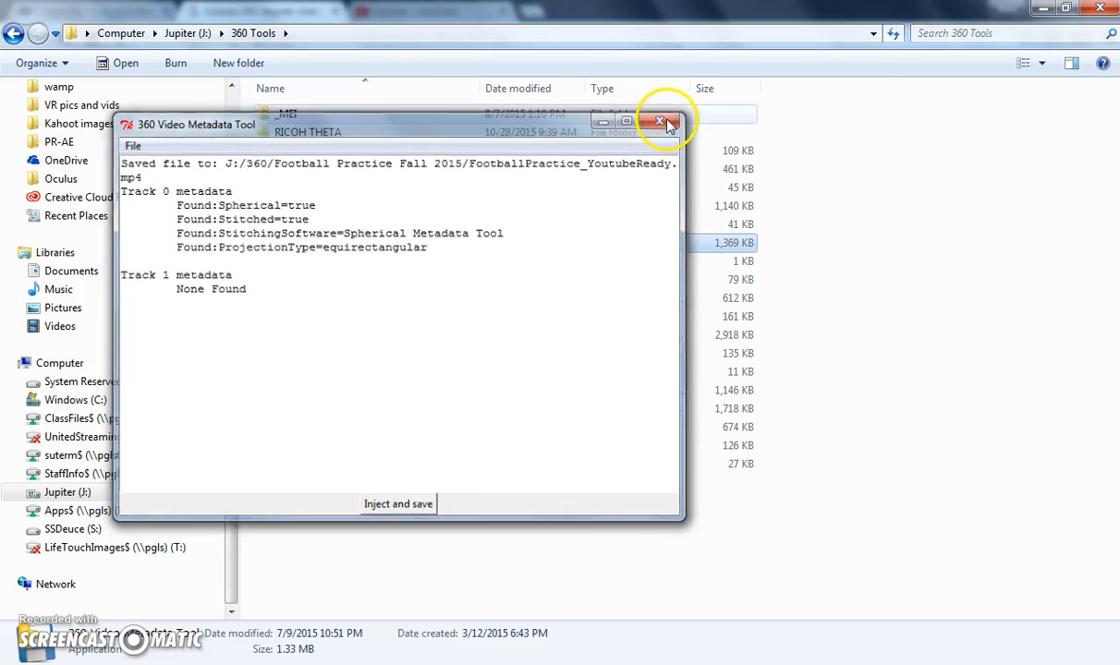
click(663, 121)
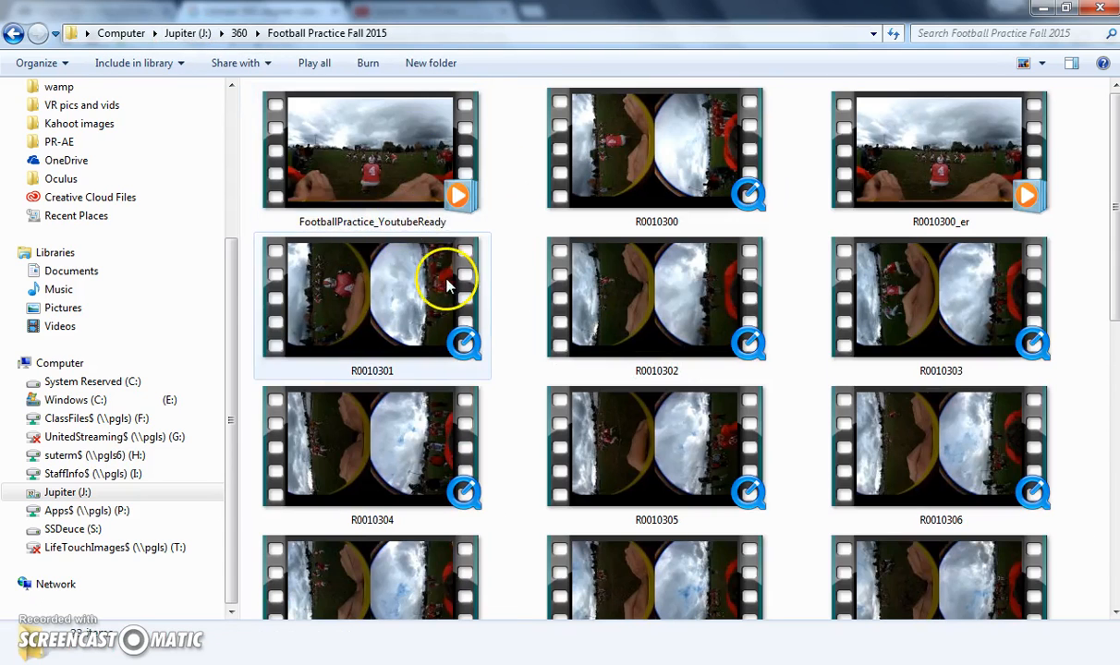
Drag FootballPractice_YoutubeReady from Explorer onto YouTube's upload area to start uploading
click(370, 153)
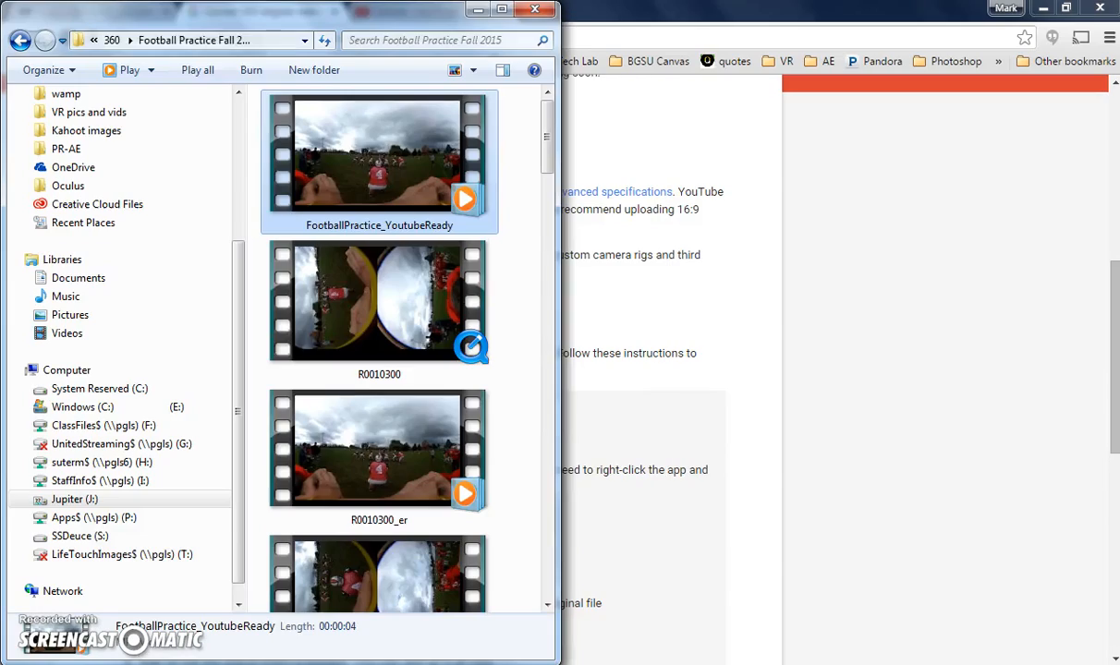
click(896, 29)
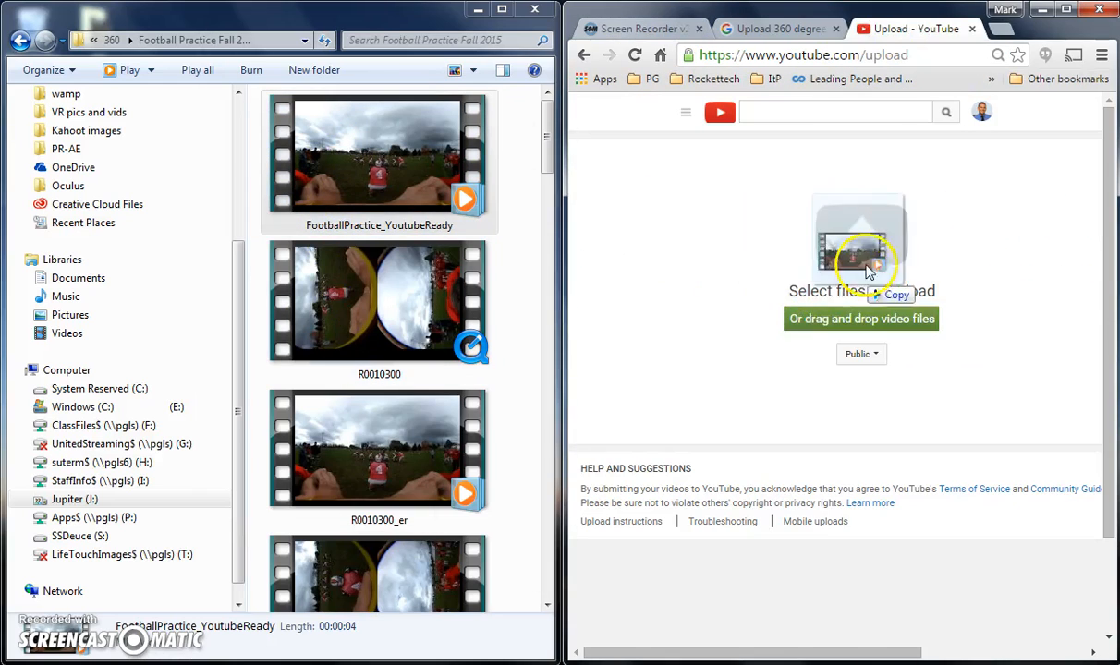
click(858, 244)
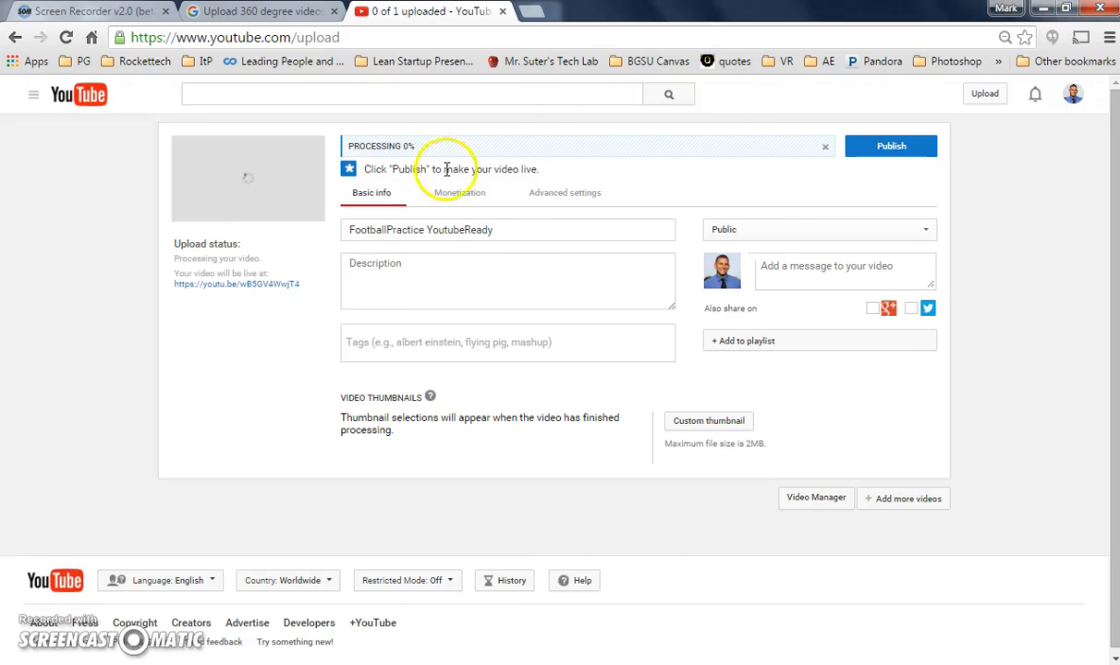
mouse_move(416, 153)
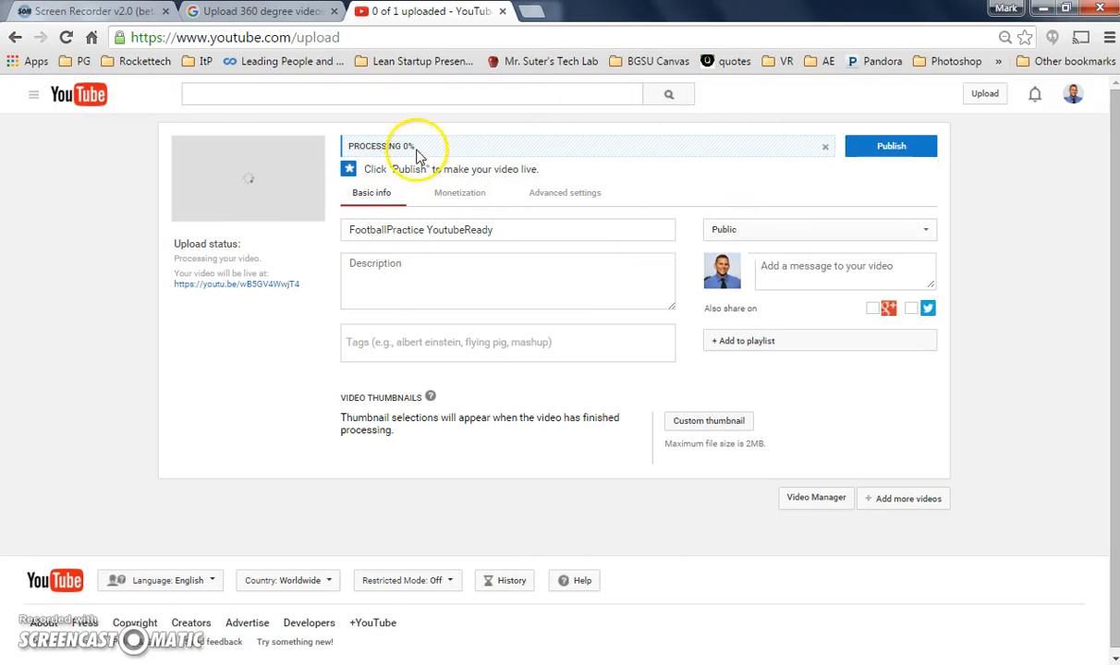